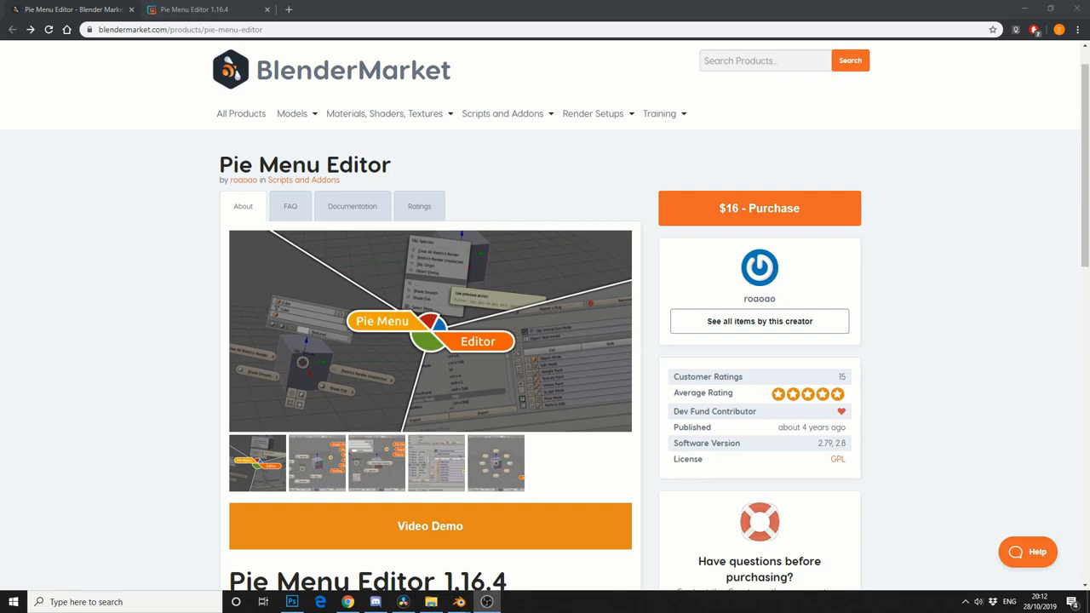
pyautogui.moveTo(426, 335)
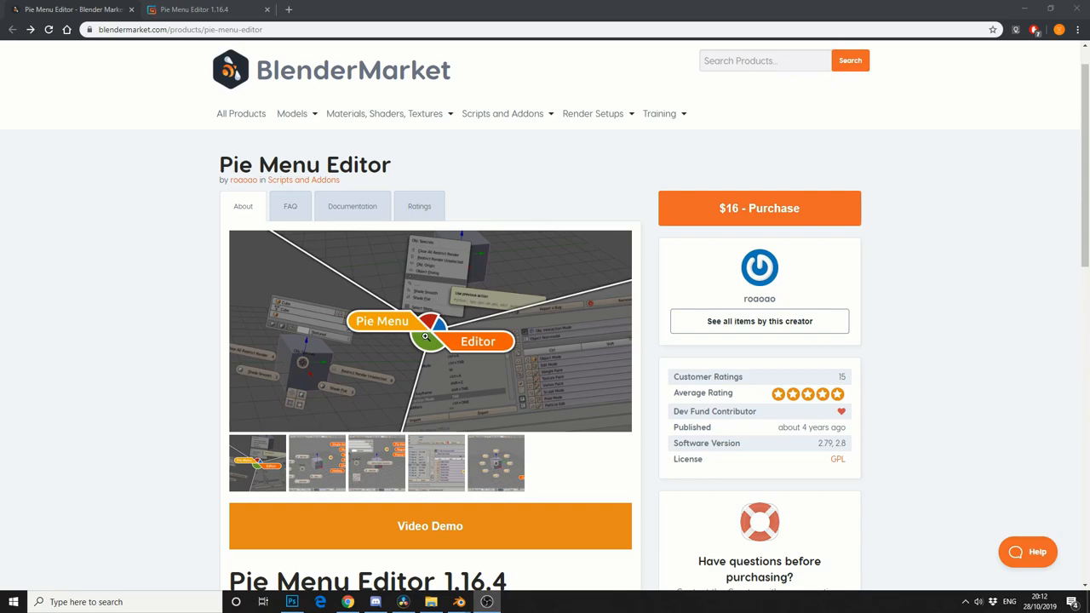
# Switch Chrome to the Pie Menu Editor 1.16.4 Gumroad page
pyautogui.click(205, 10)
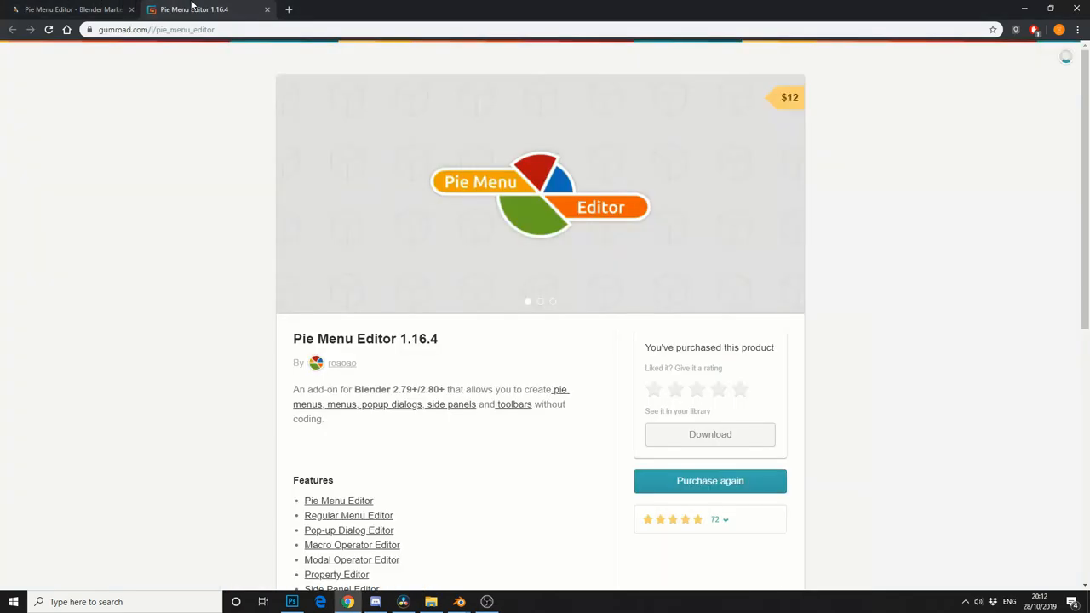
pyautogui.click(72, 10)
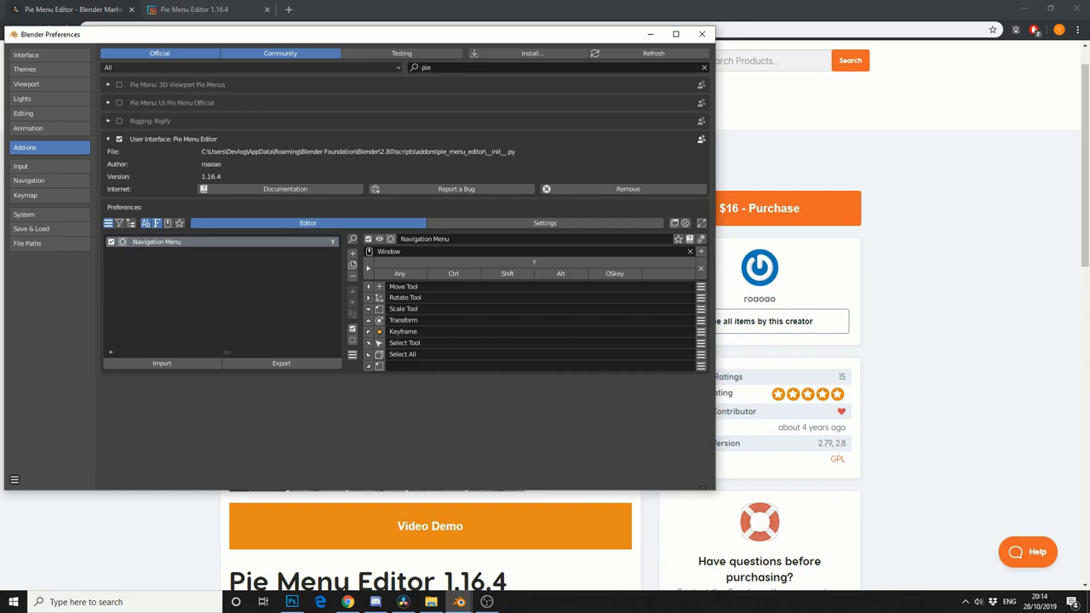
pyautogui.moveTo(515, 458)
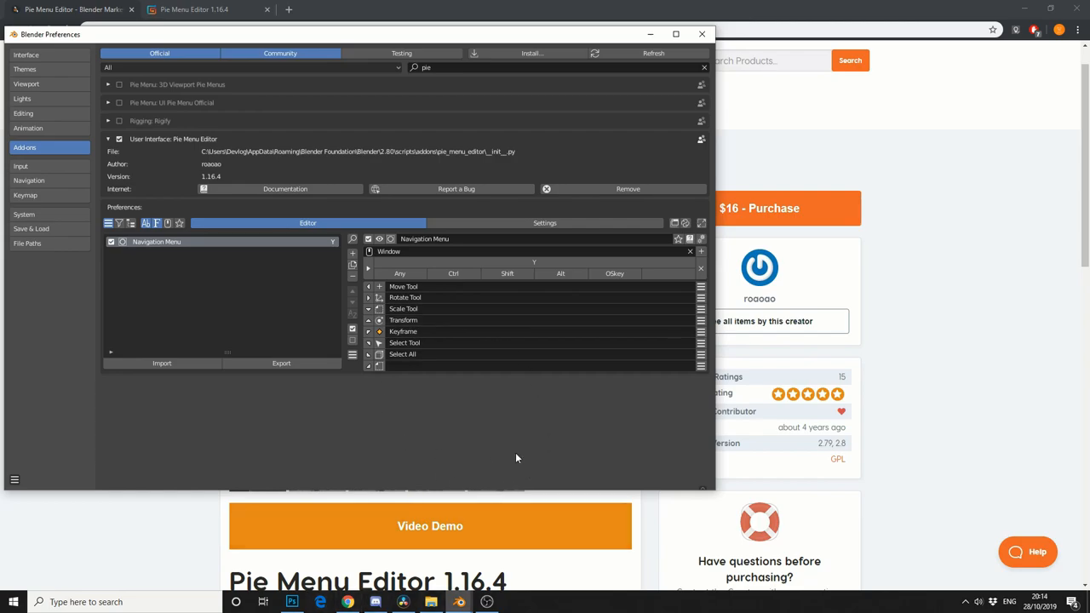
pyautogui.moveTo(347, 235)
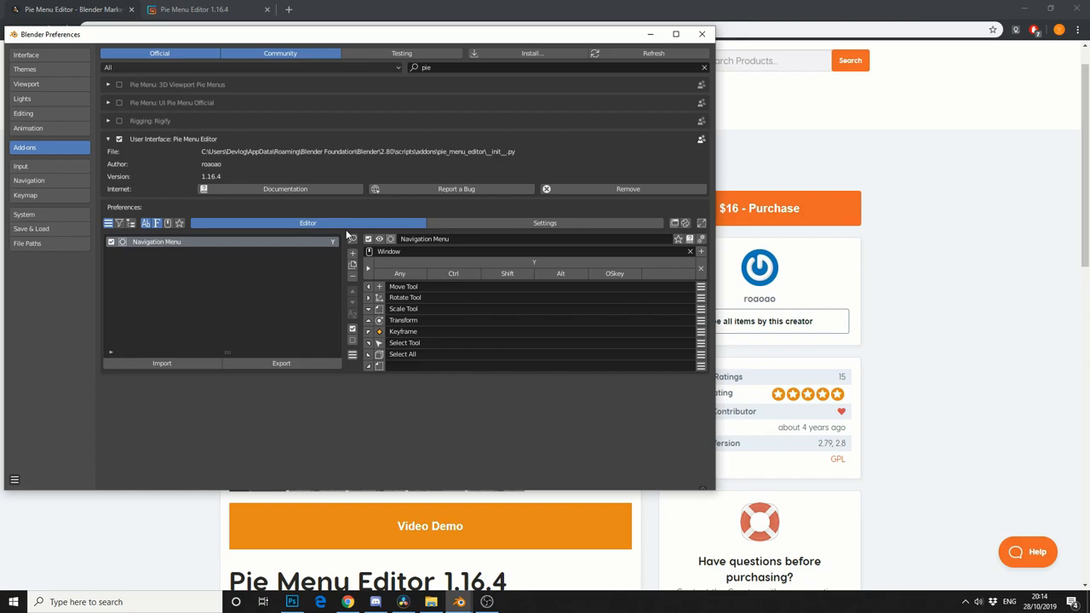
# Show the Pie Menu Editor's new item types in Preferences > Add-ons
pyautogui.click(351, 254)
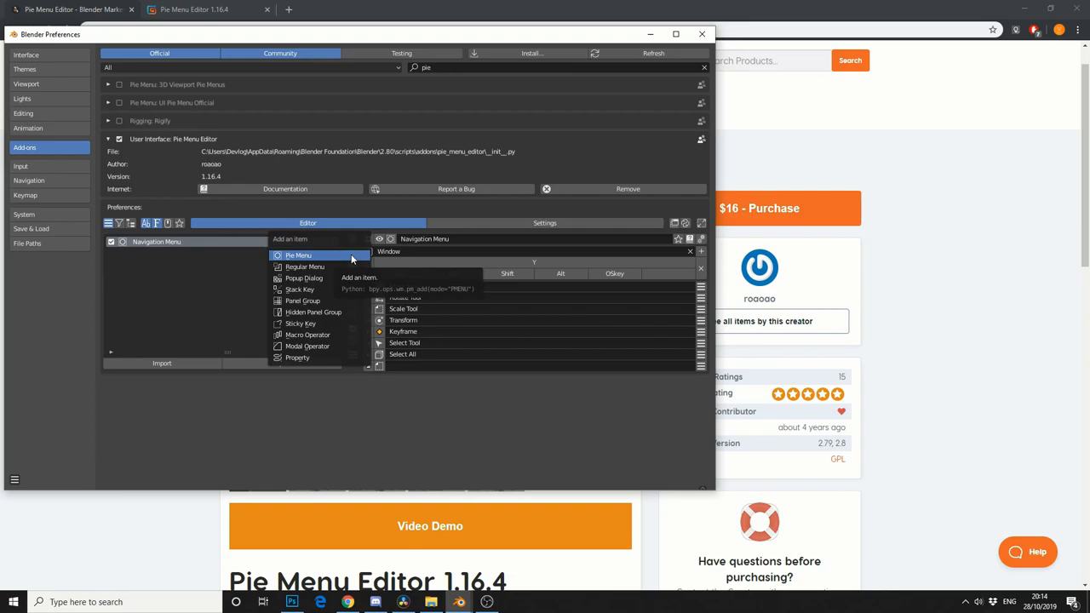
# Create a new Pie Menu item and assign P as its hotkey
pyautogui.click(298, 256)
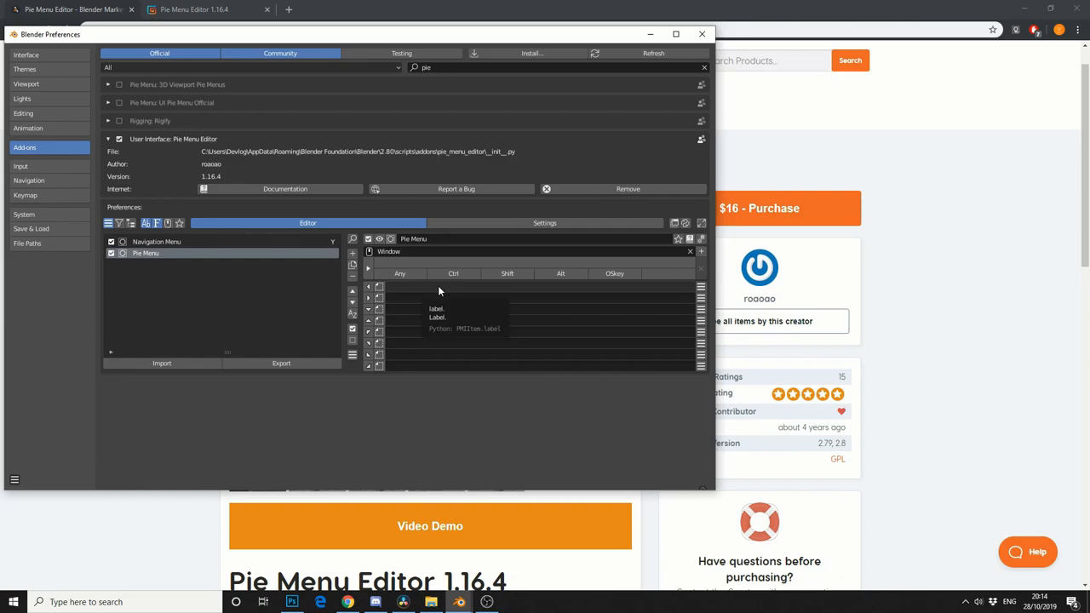
pyautogui.moveTo(471, 355)
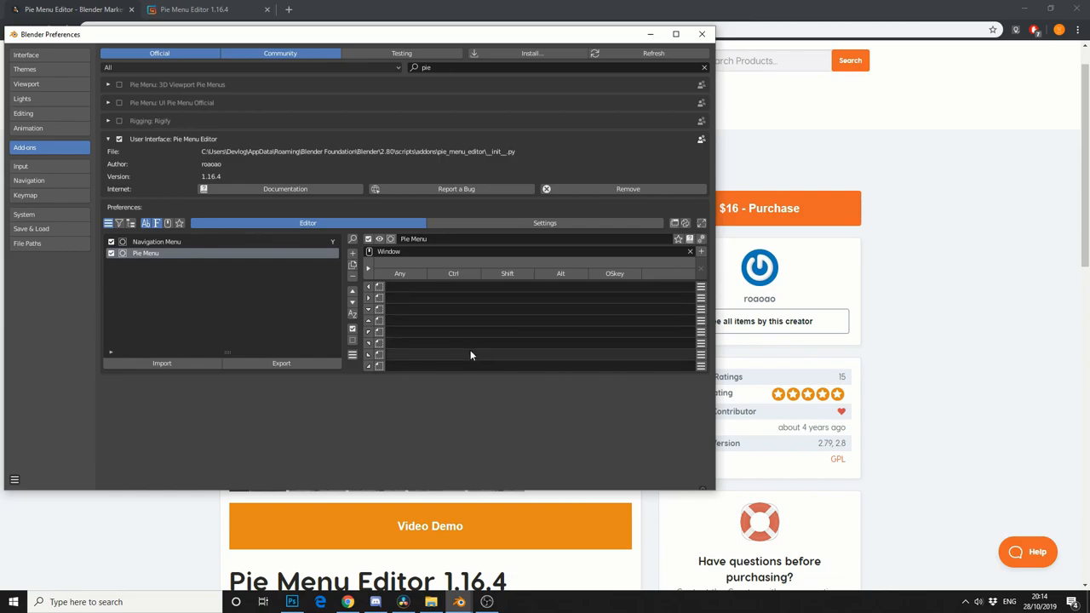
pyautogui.moveTo(451, 254)
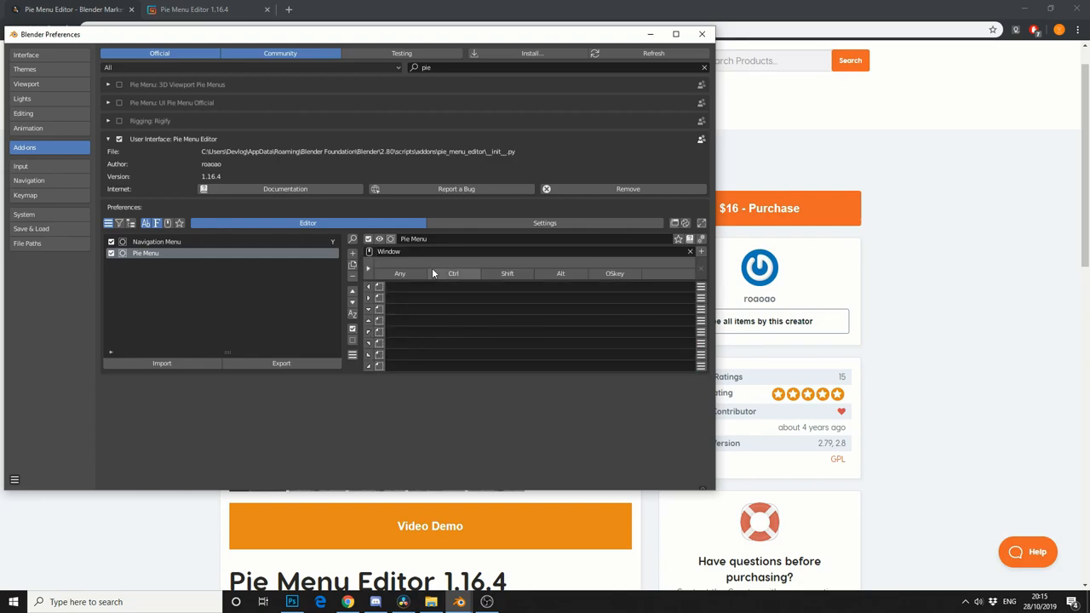
pyautogui.click(534, 262)
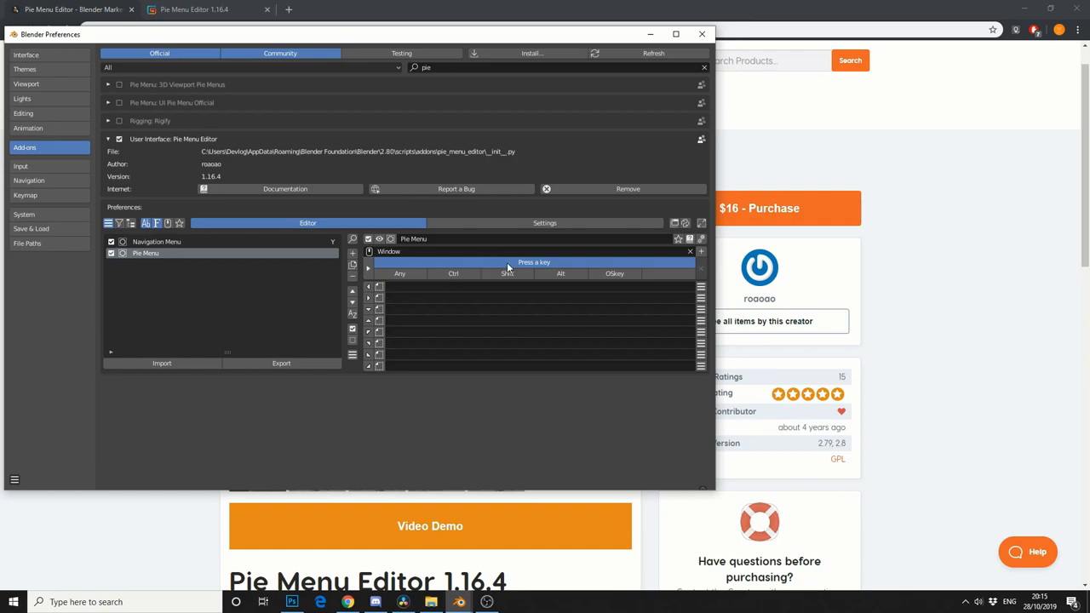
pyautogui.press('p')
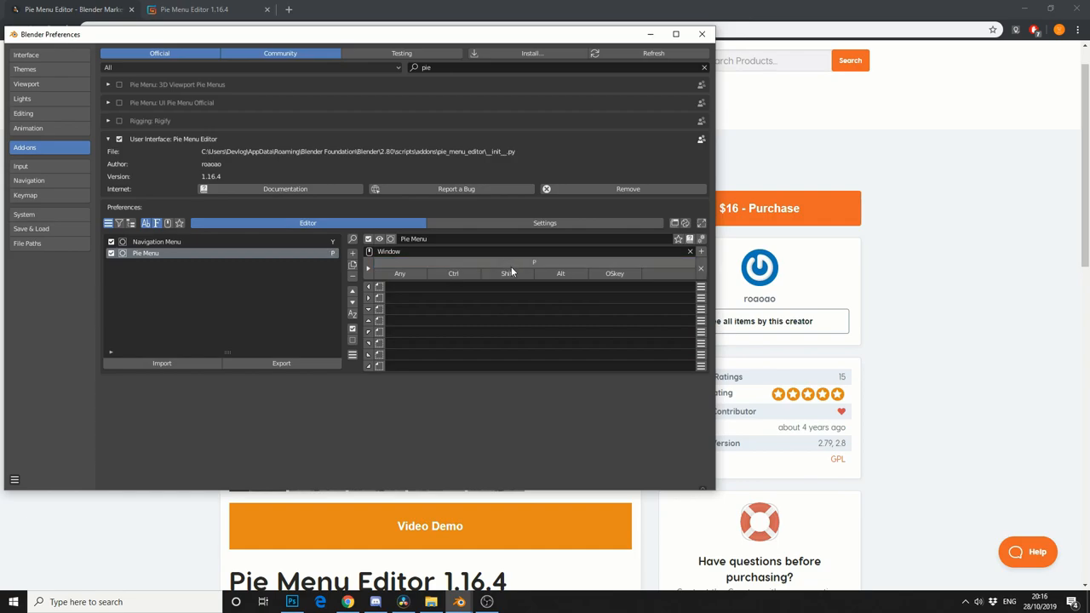
pyautogui.moveTo(638, 243)
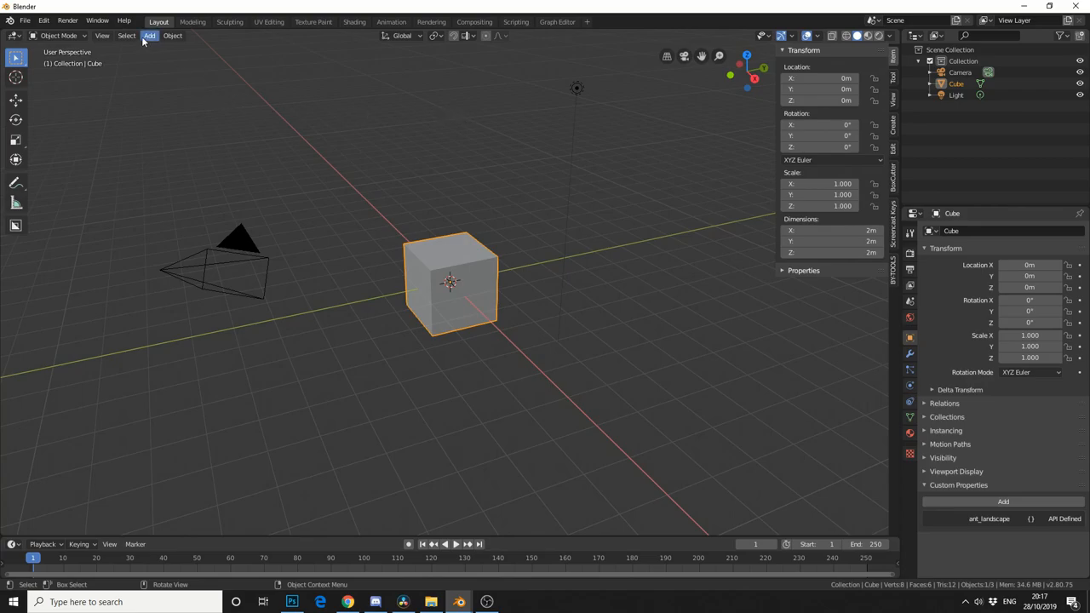
# Open Add > Mesh and bring up Cube's context menu with Pie Menu Editor options
pyautogui.click(150, 36)
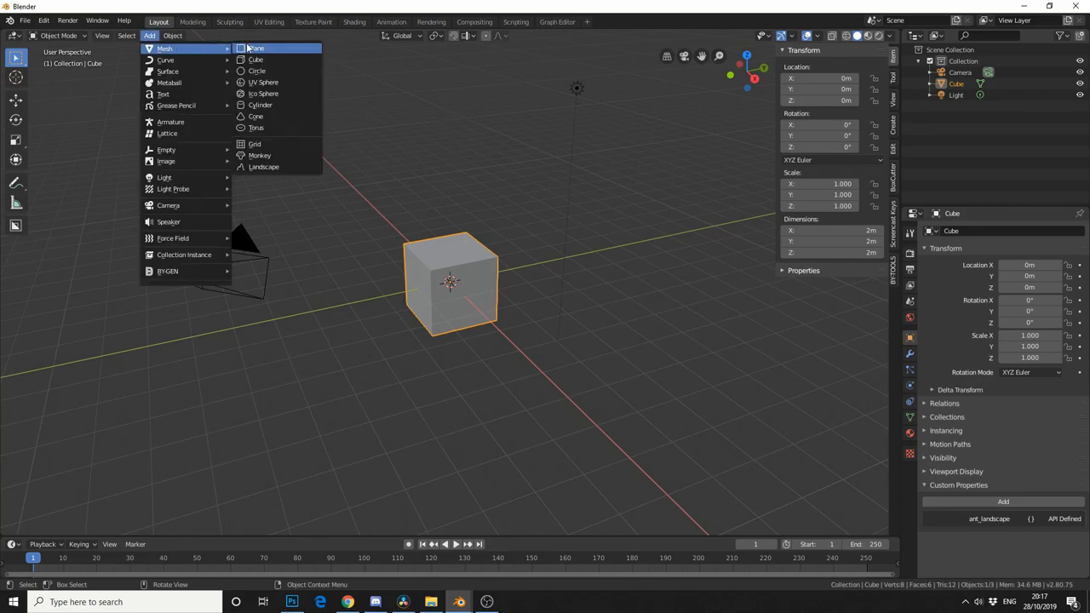
pyautogui.rightClick(255, 48)
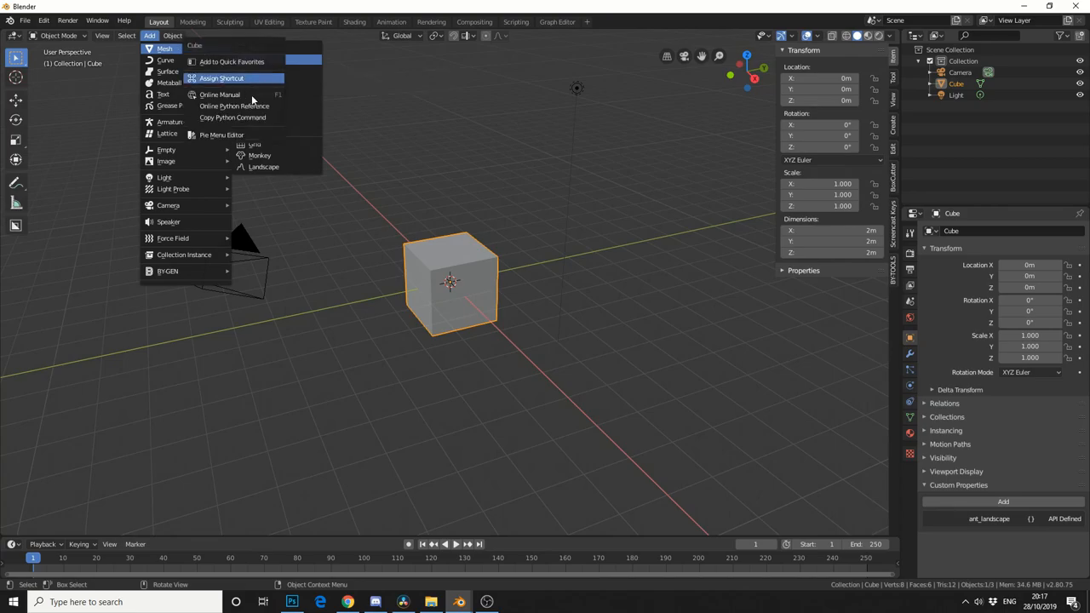
pyautogui.moveTo(220, 134)
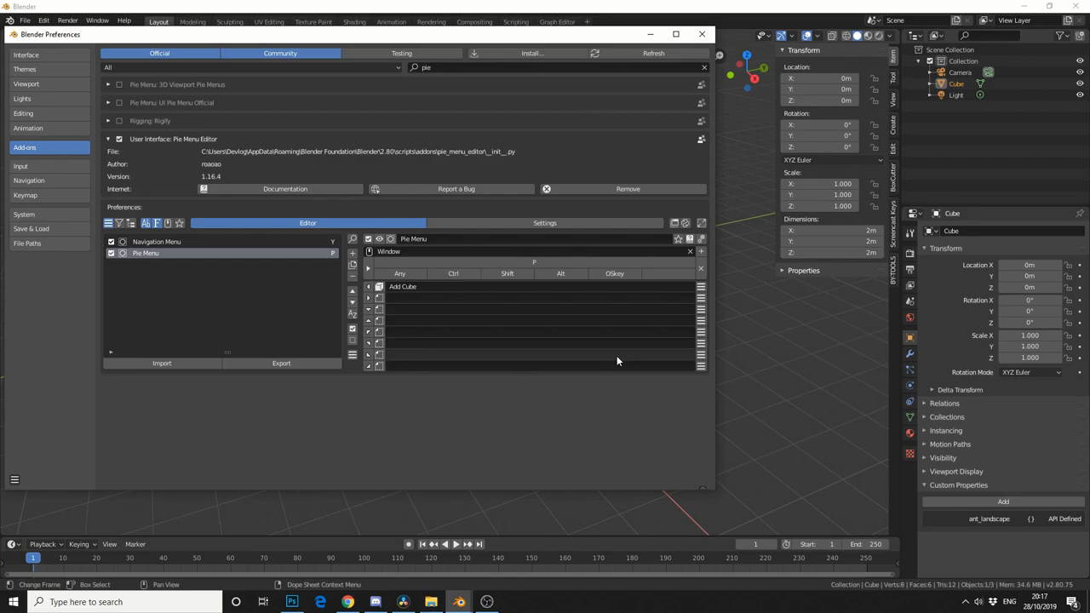
# Return to the viewport and drag the cube further along the Y axis
pyautogui.click(701, 34)
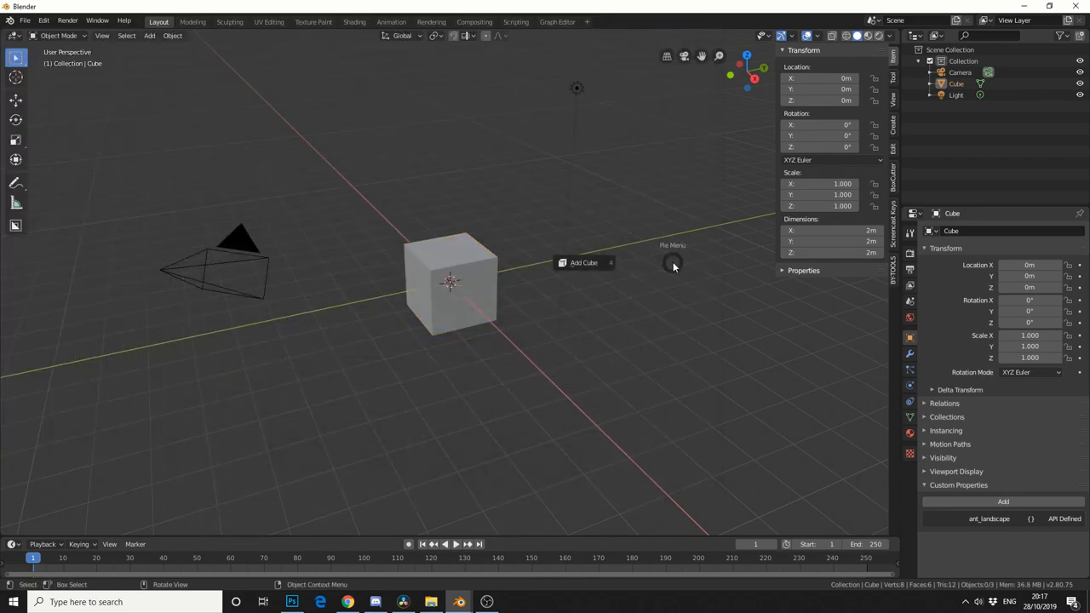
pyautogui.moveTo(583, 263)
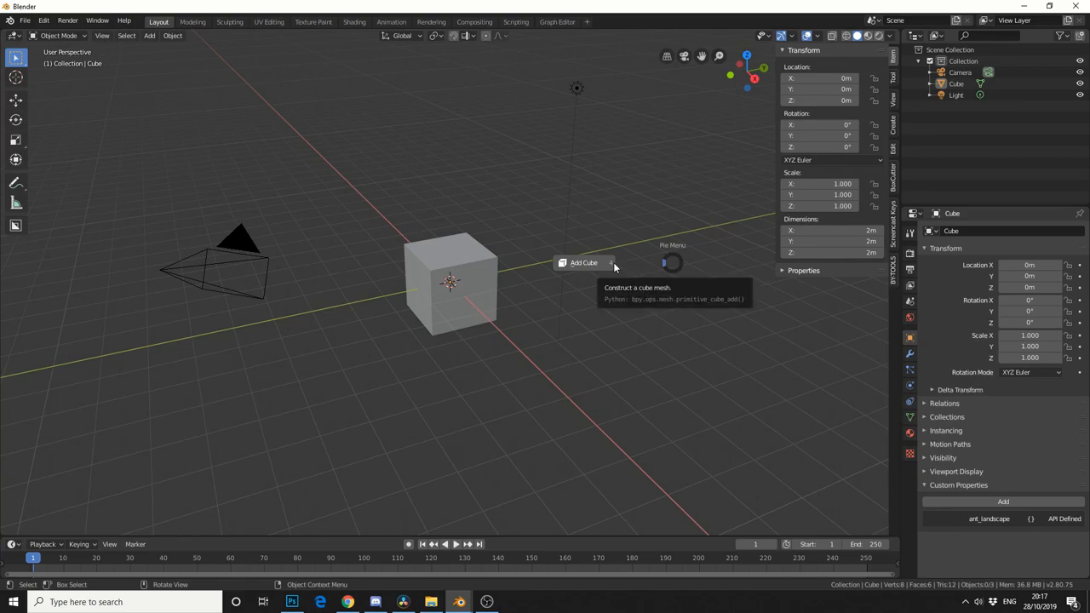
pyautogui.moveTo(702, 292)
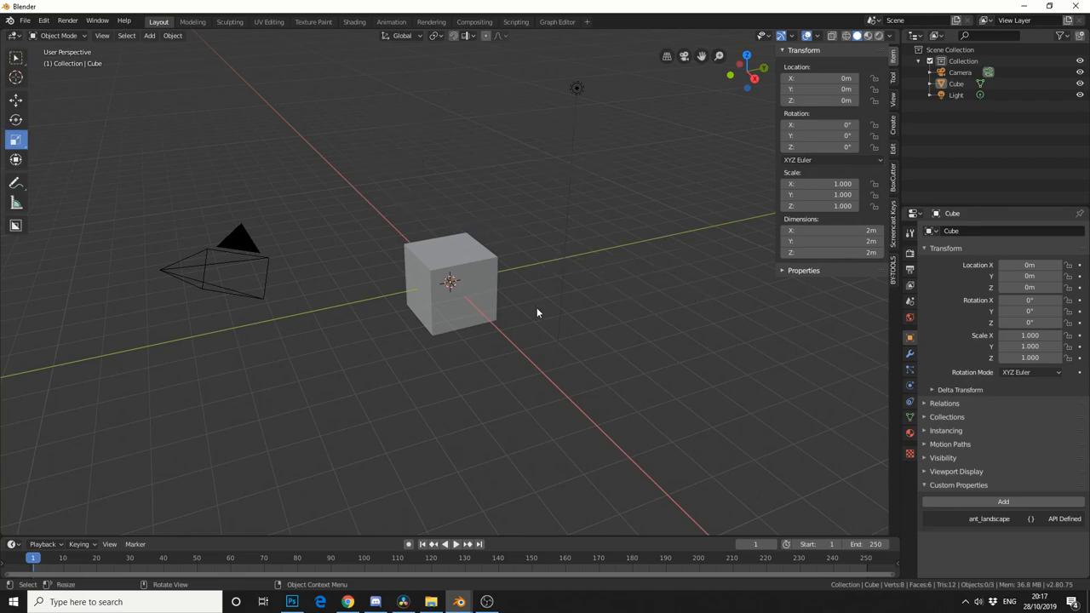
pyautogui.rightClick(537, 312)
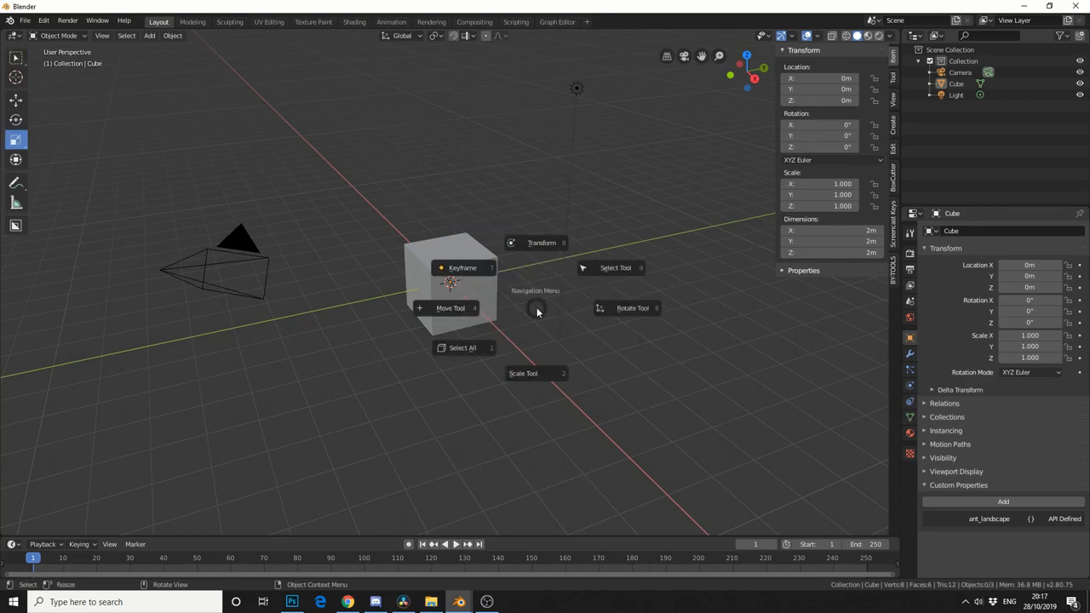
pyautogui.moveTo(632, 308)
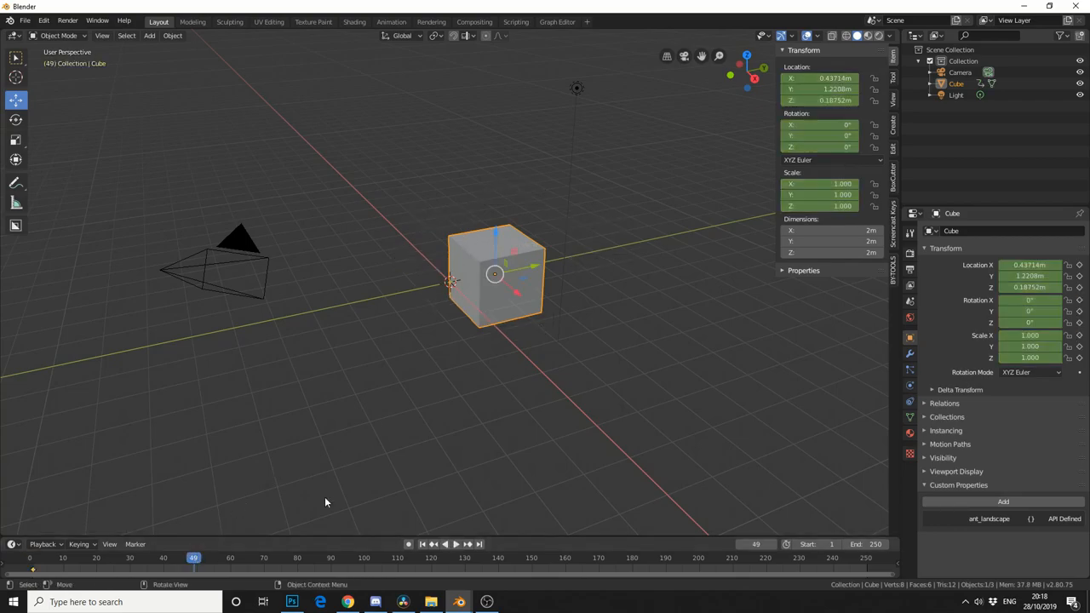
pyautogui.moveTo(496, 272); pyautogui.dragTo(552, 260)
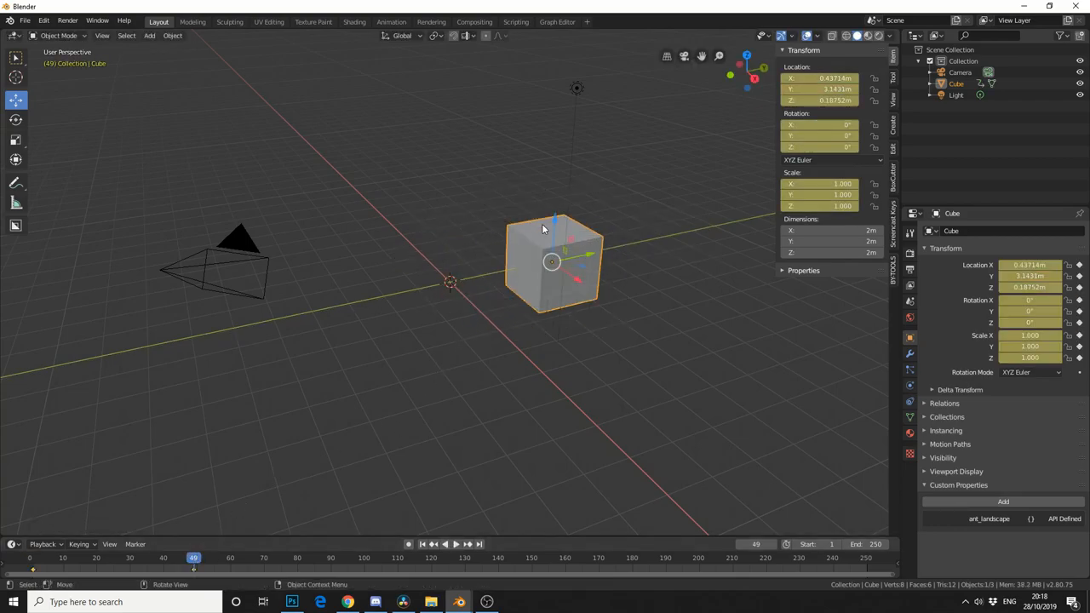
pyautogui.moveTo(610, 284)
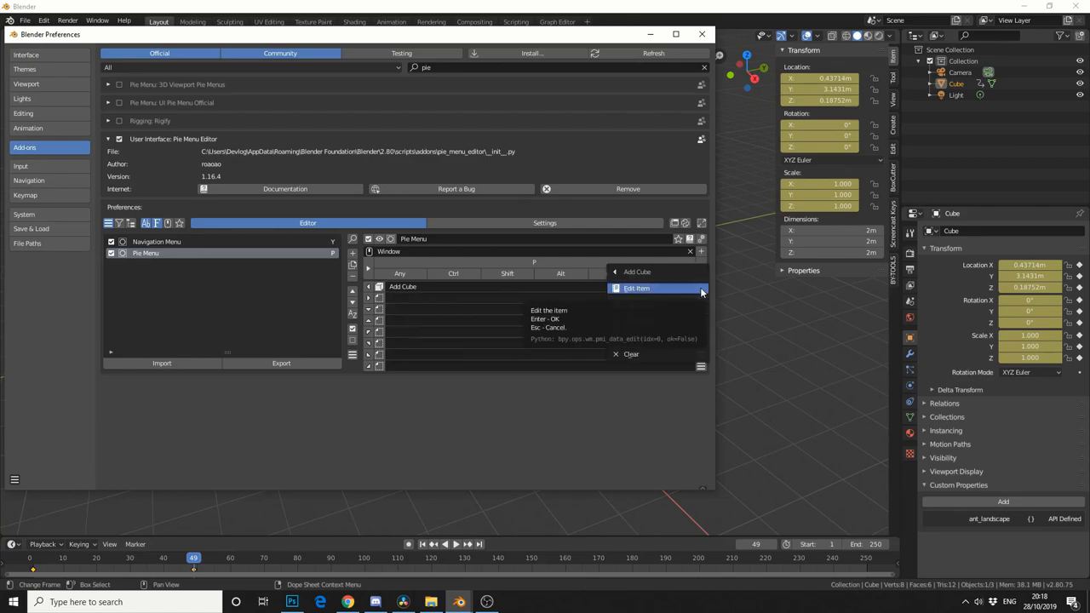
# Inspect the Add Cube item's command settings, then confirm with OK
pyautogui.click(637, 287)
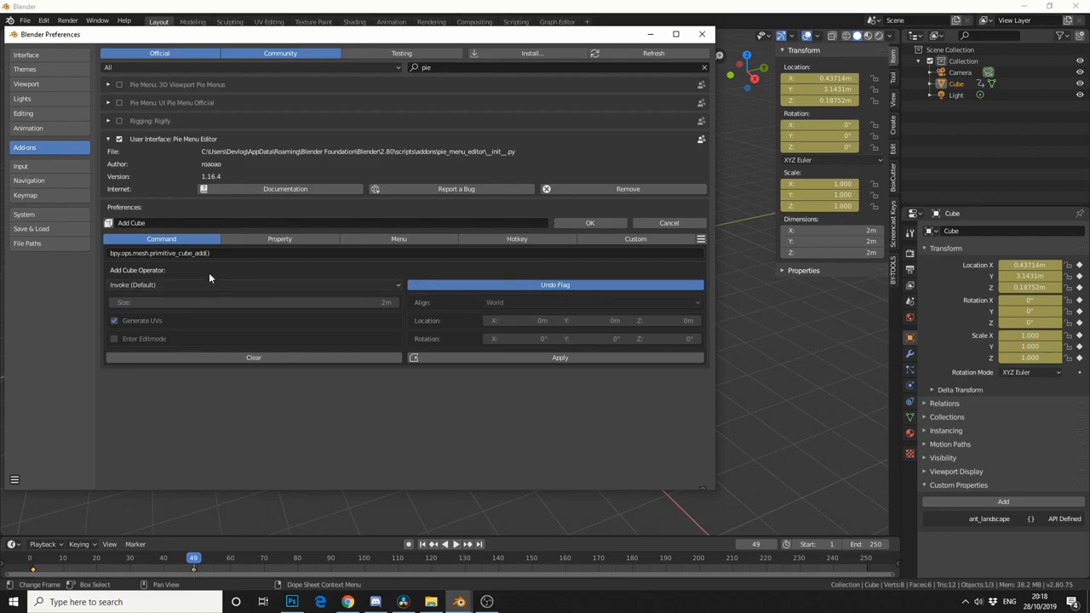
pyautogui.moveTo(170, 253)
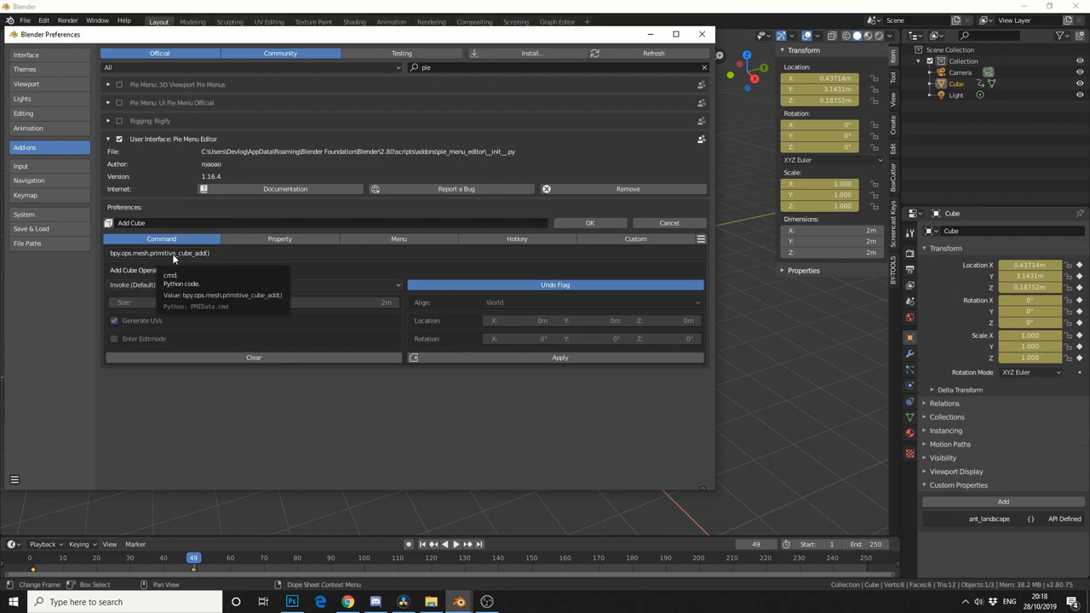
pyautogui.moveTo(177, 262)
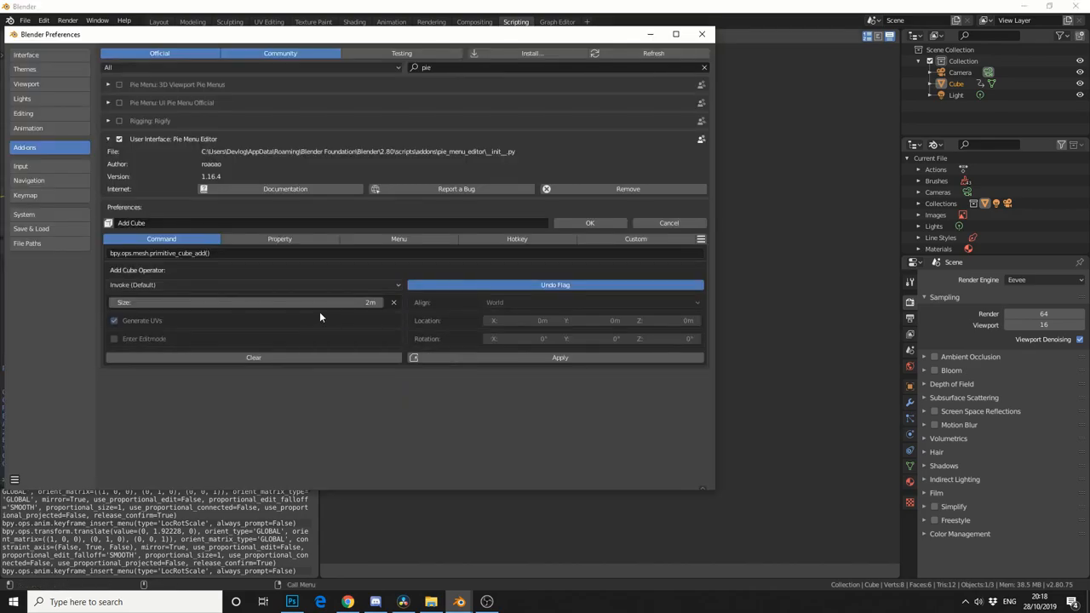
pyautogui.moveTo(320, 316)
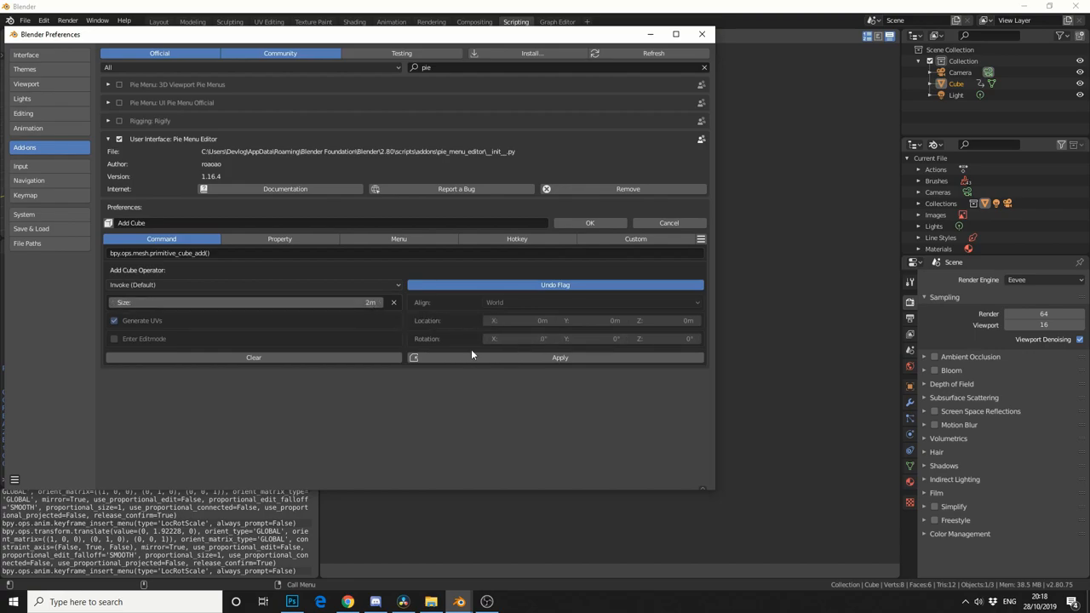
pyautogui.moveTo(630, 355)
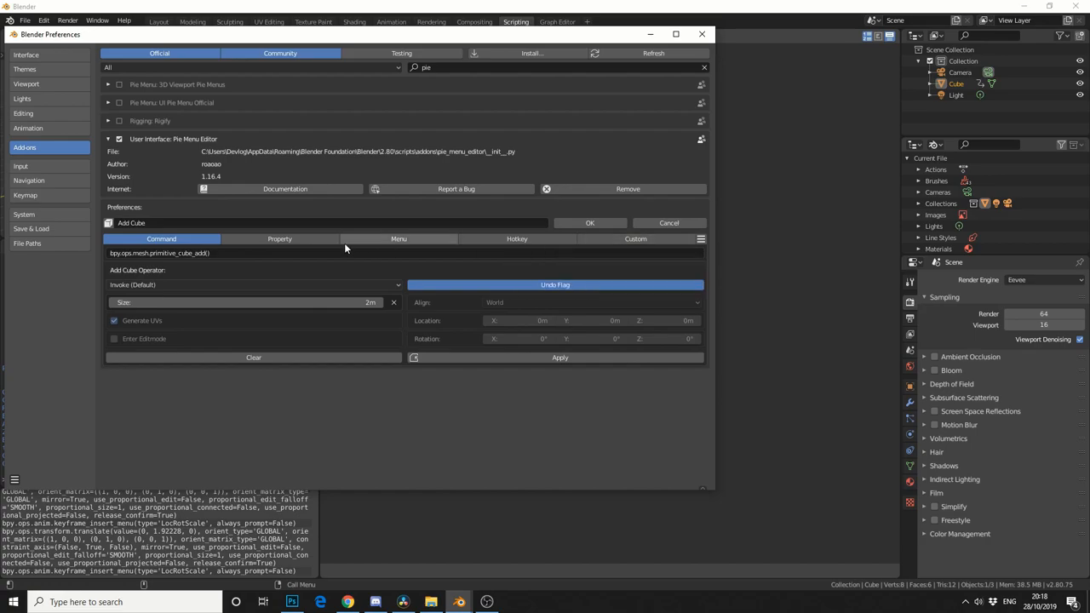
pyautogui.click(308, 223)
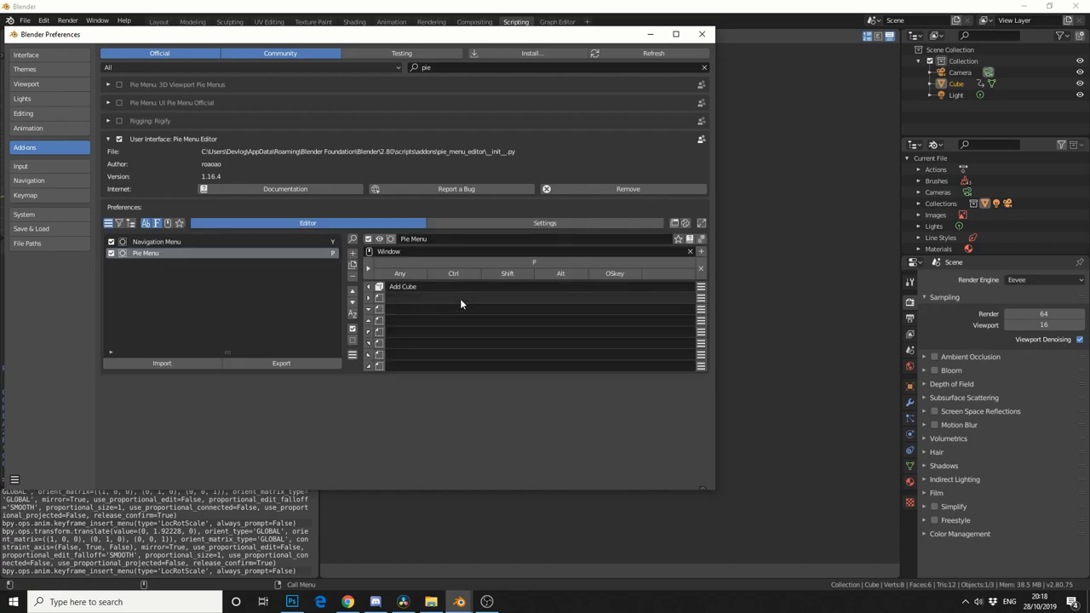